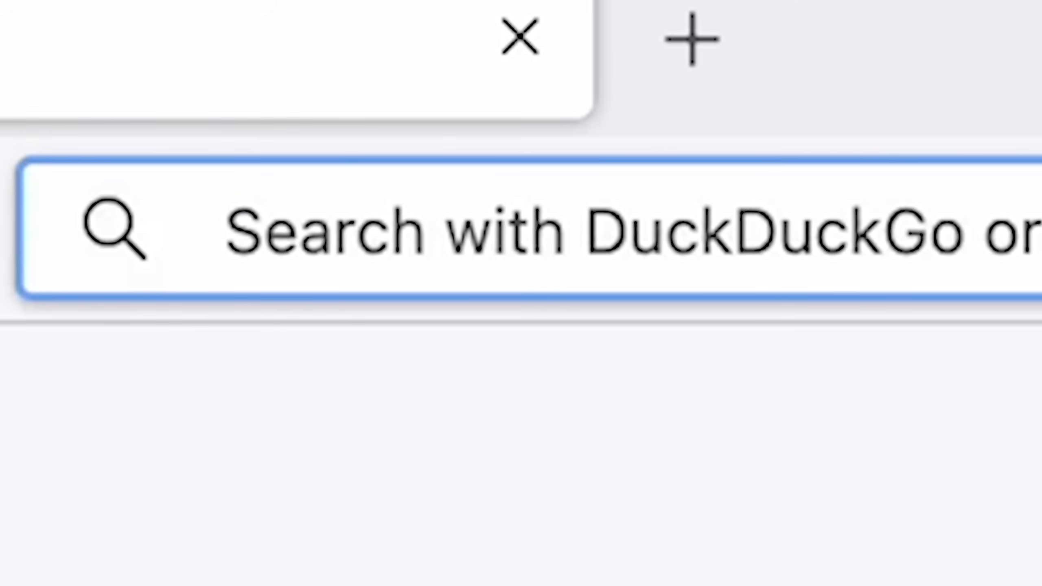
# - Search DuckDuckGo for 'whiskey app mac' to find and download Whisky.zip
pyautogui.write('whiskey app mac')
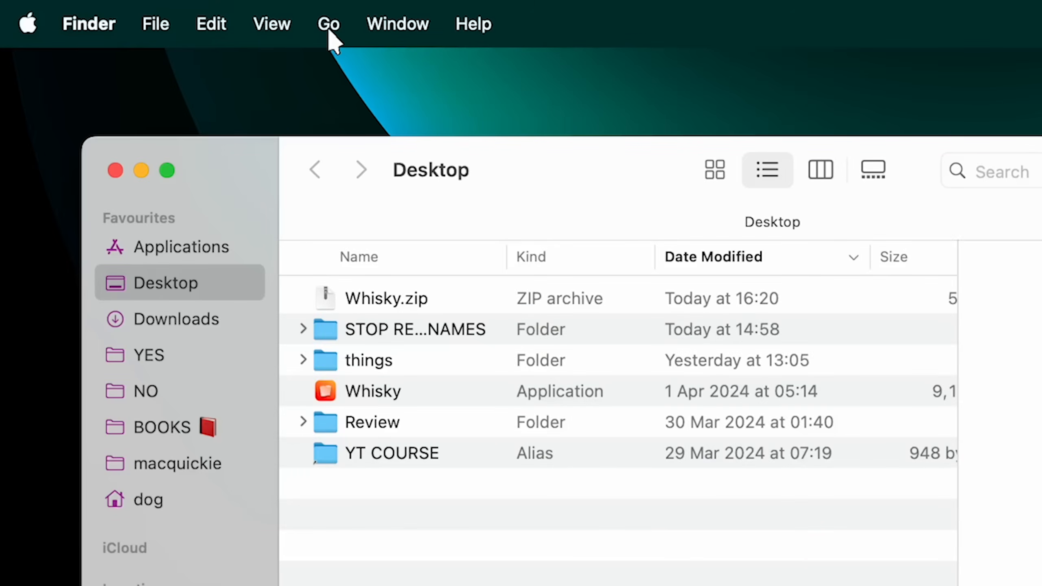
# - Move Whisky from the Desktop into Applications via the Go menu and launch it
pyautogui.click(328, 24)
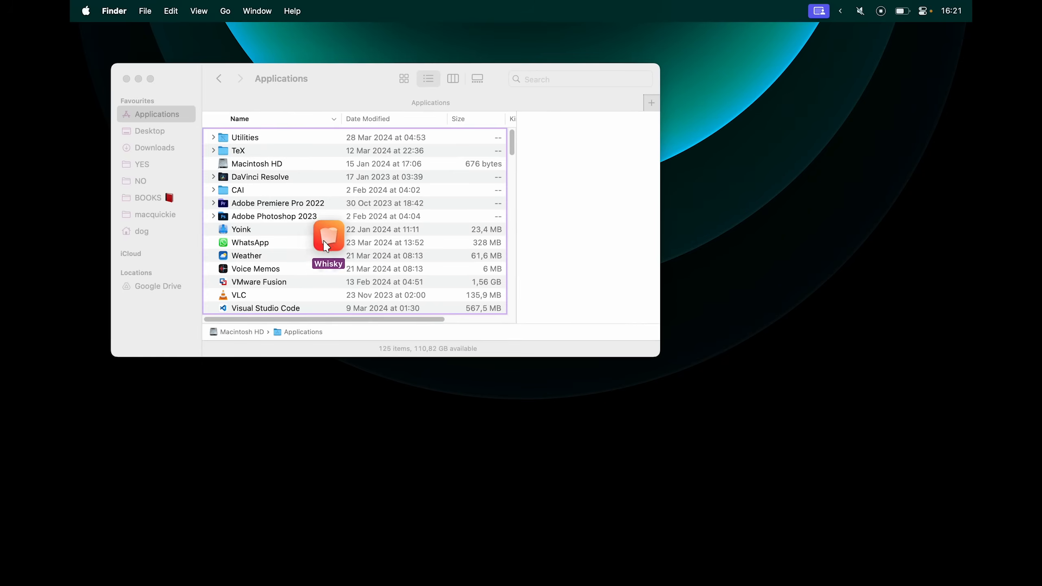
pyautogui.click(244, 241)
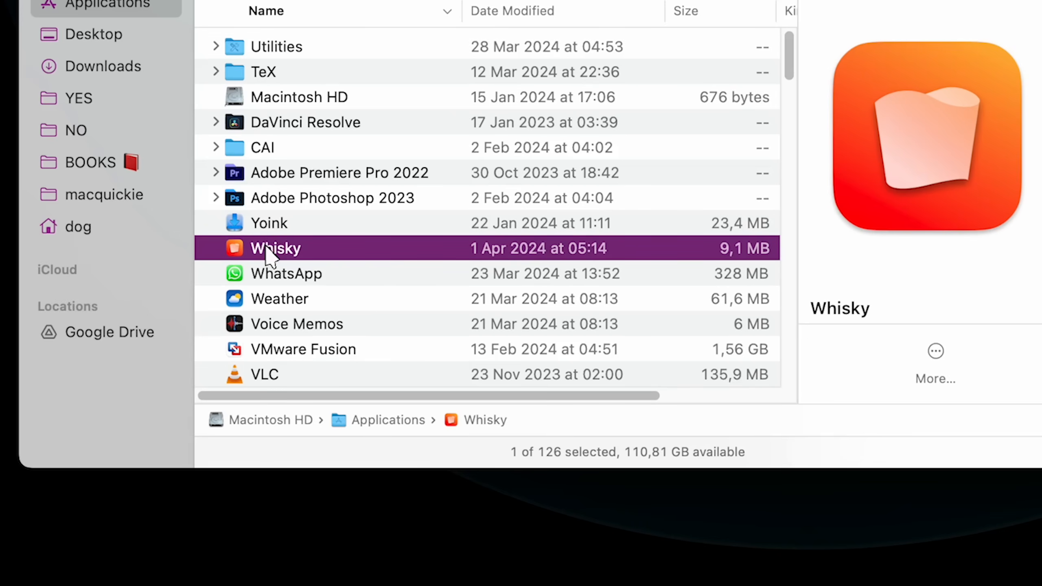
pyautogui.doubleClick(275, 247)
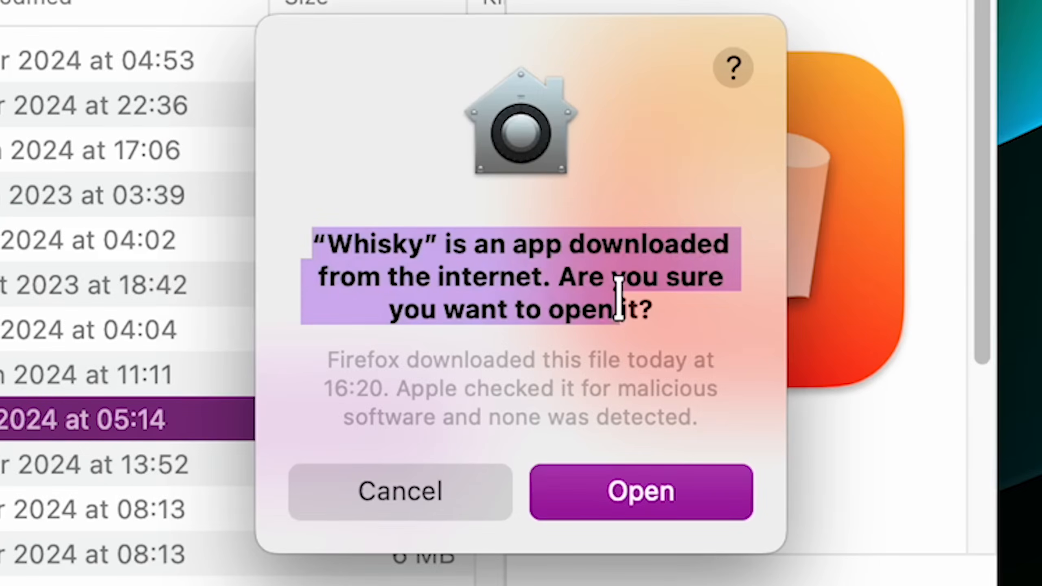
# - Allow the downloaded Whisky app to open and continue past the Dependencies Setup check
pyautogui.click(640, 491)
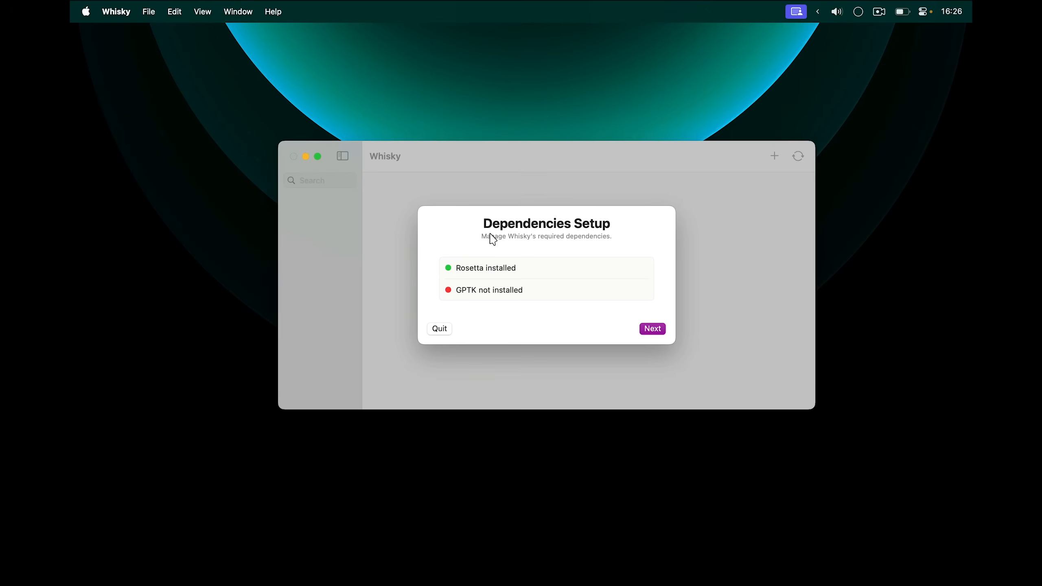
pyautogui.moveTo(456, 265)
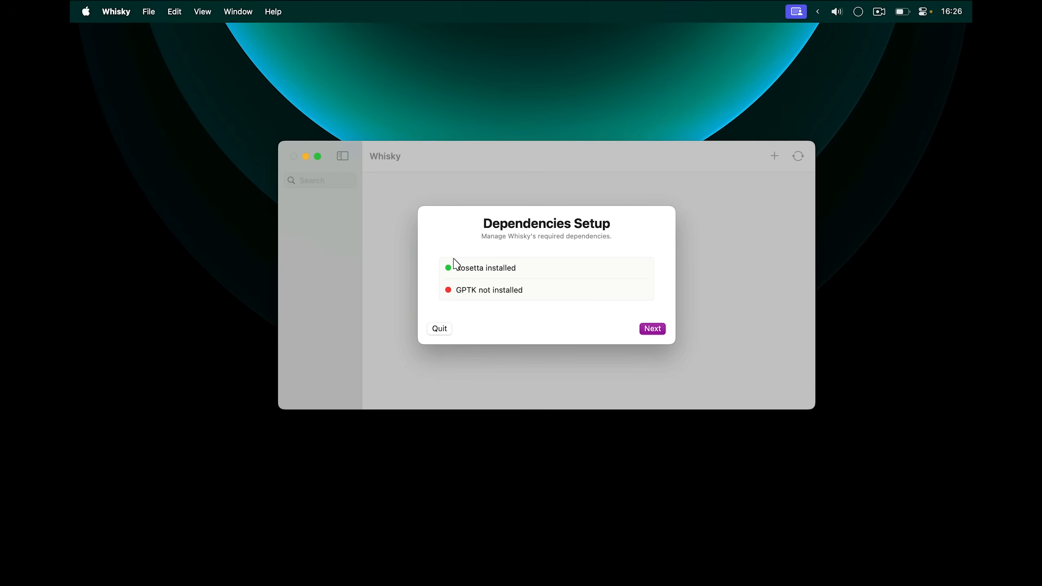
pyautogui.moveTo(504, 253)
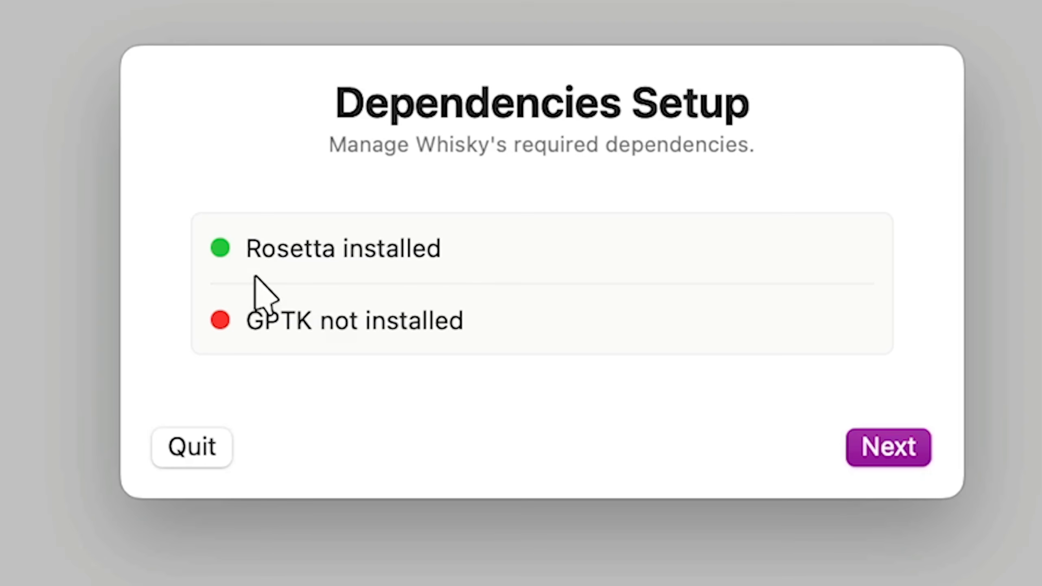
pyautogui.moveTo(292, 365)
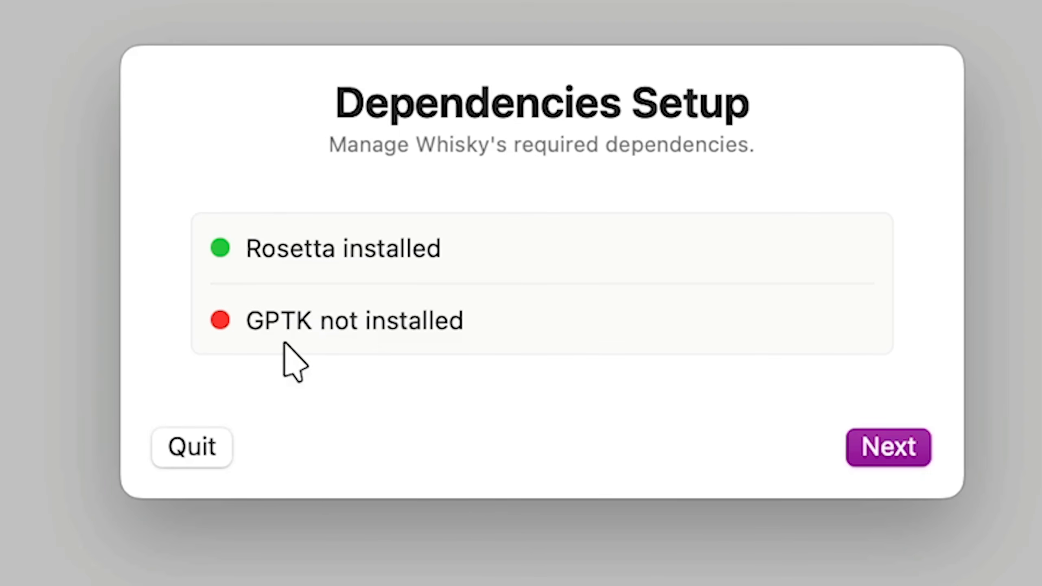
pyautogui.moveTo(888, 447)
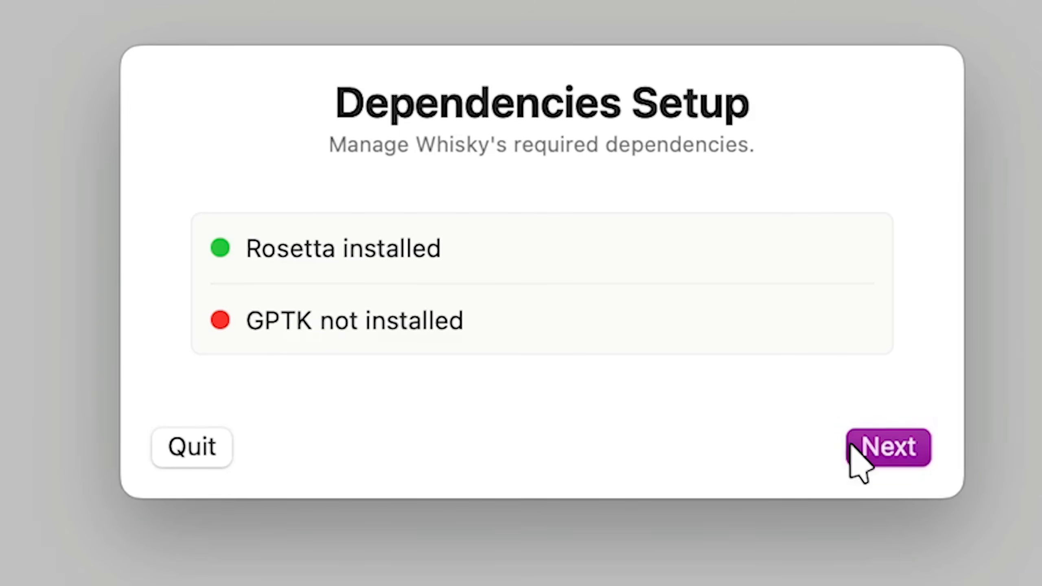
pyautogui.click(888, 447)
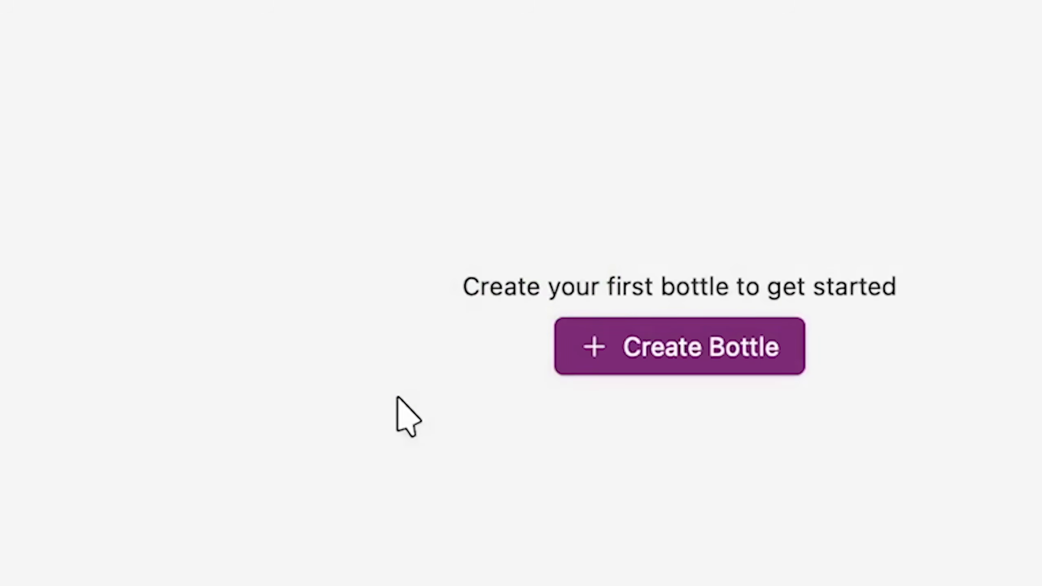
# - Create a new bottle named Shrek with Windows 10 as its version
pyautogui.click(678, 346)
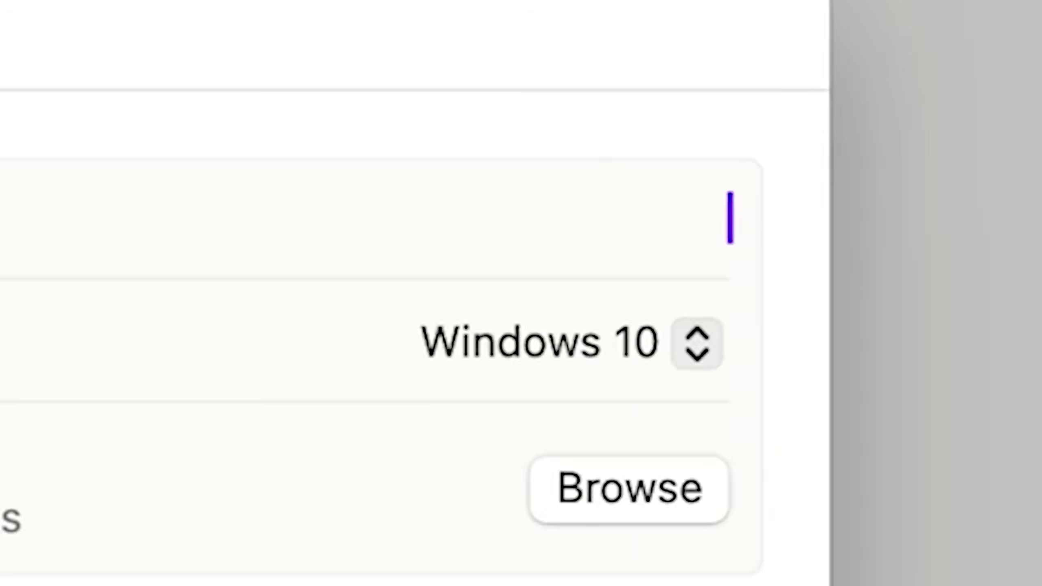
pyautogui.write('Shrek')
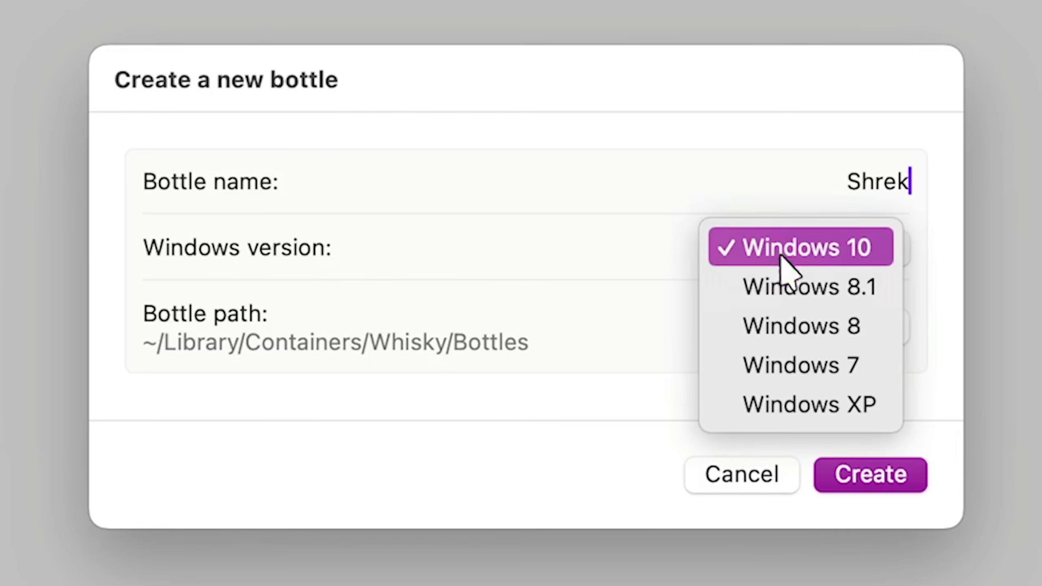
pyautogui.click(799, 248)
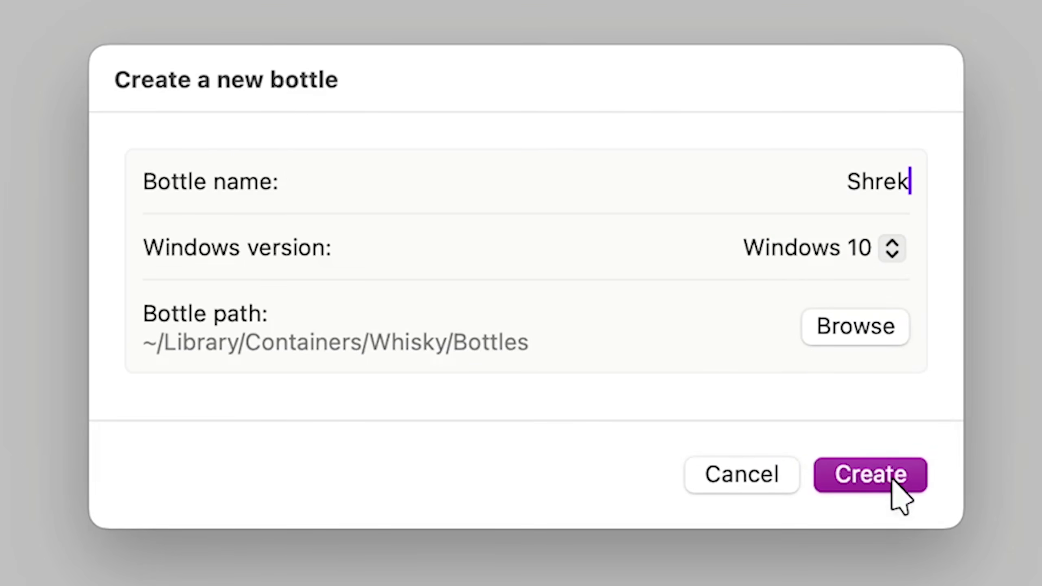
pyautogui.click(870, 475)
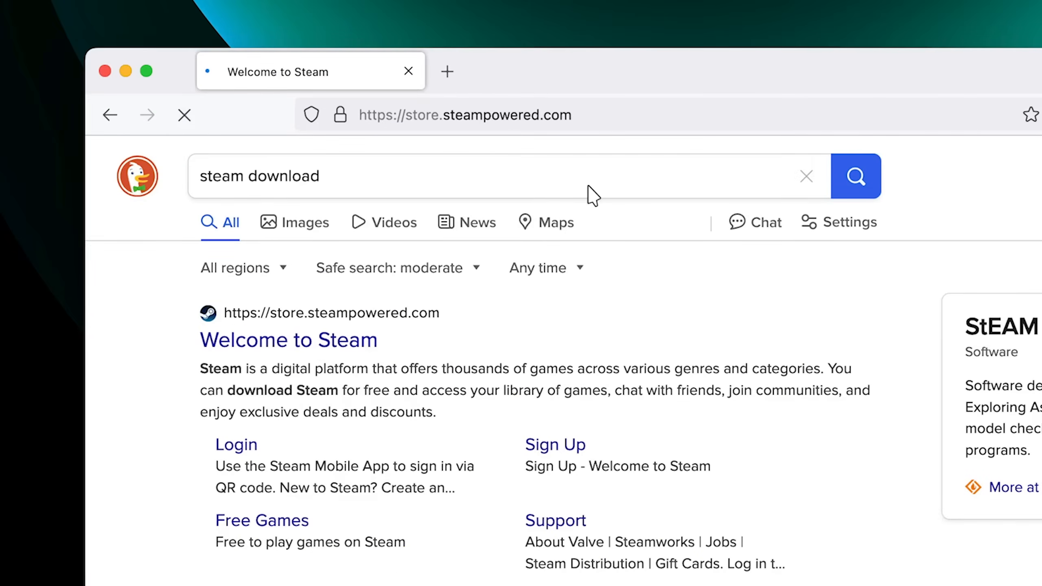
# - Open the Welcome to Steam store page from the 'steam download' search results
pyautogui.click(288, 339)
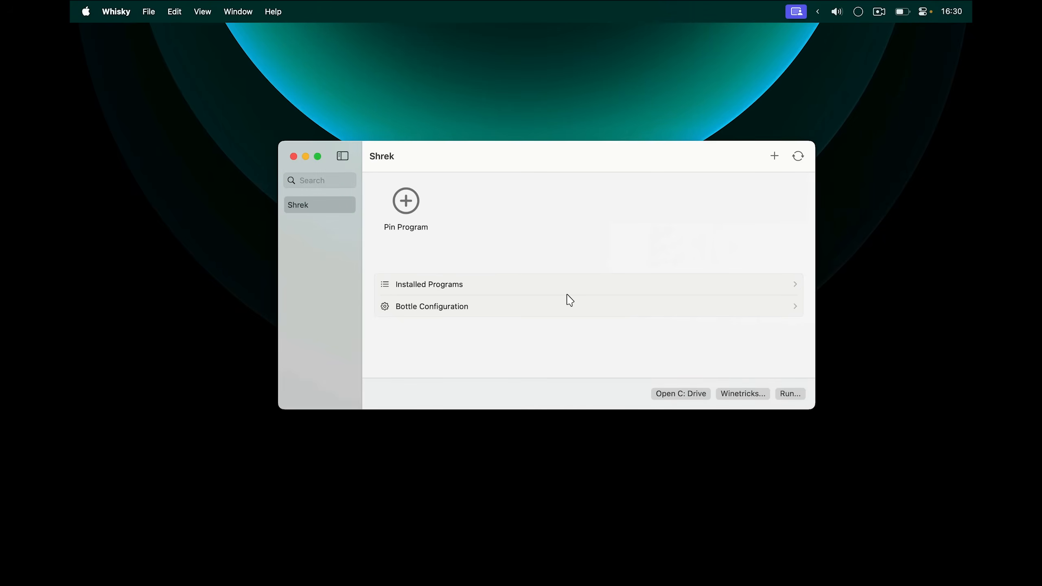
# - Open the Shrek bottle's C: drive folder in Finder to receive SteamSetup.exe
pyautogui.click(680, 393)
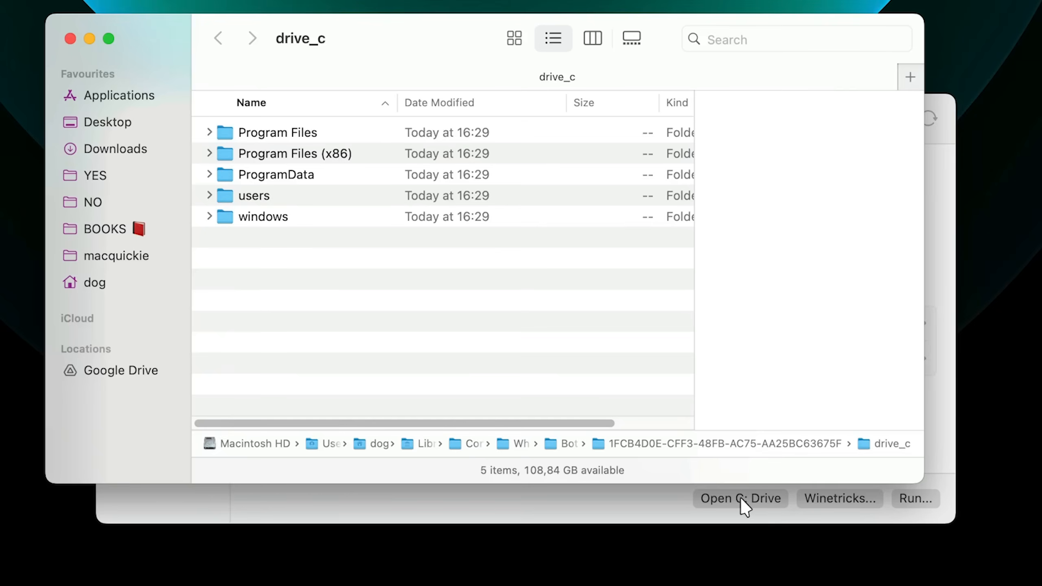
pyautogui.moveTo(443, 292)
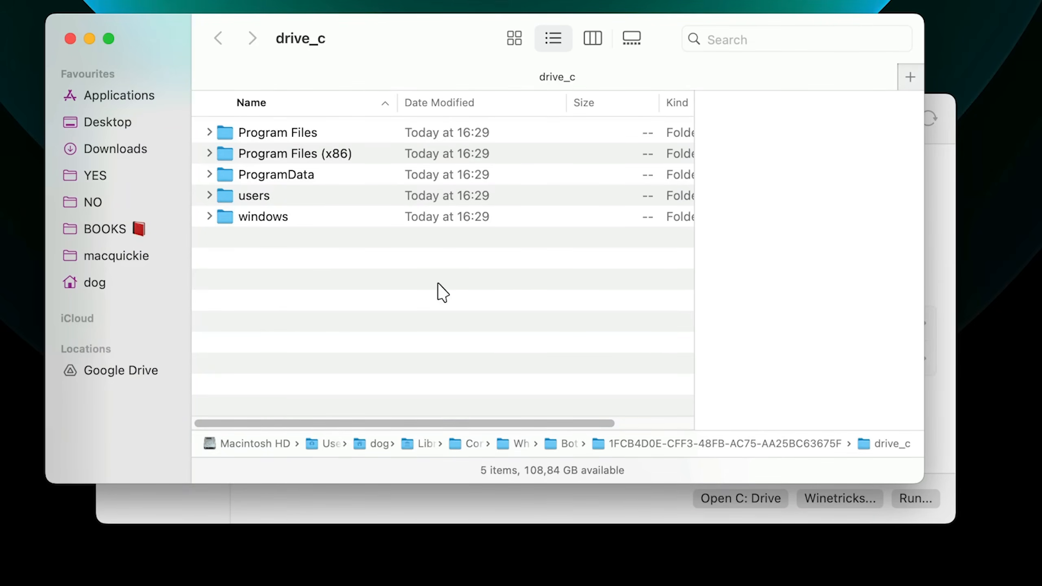
pyautogui.moveTo(453, 289)
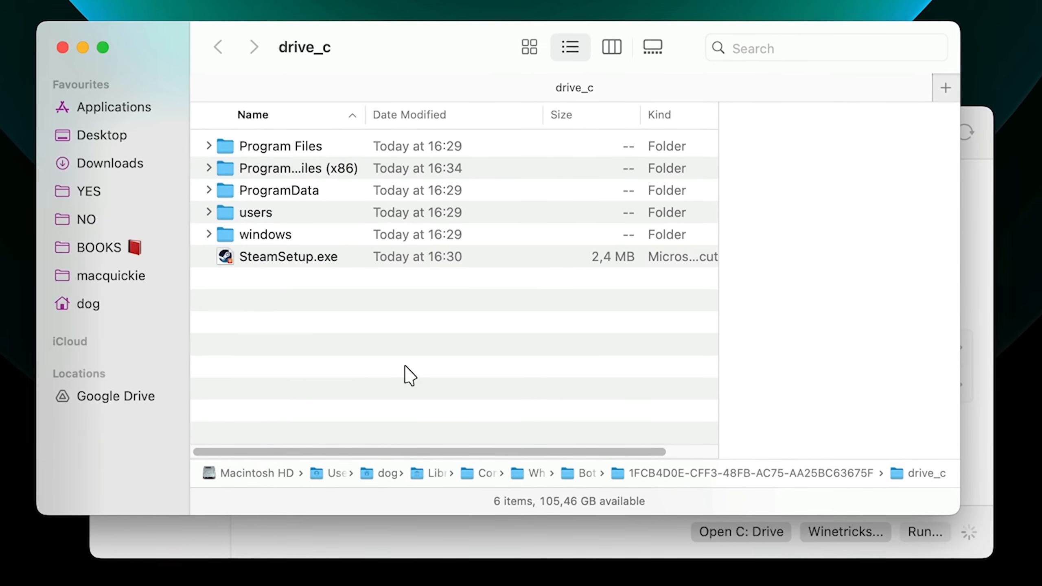
pyautogui.moveTo(56, 44)
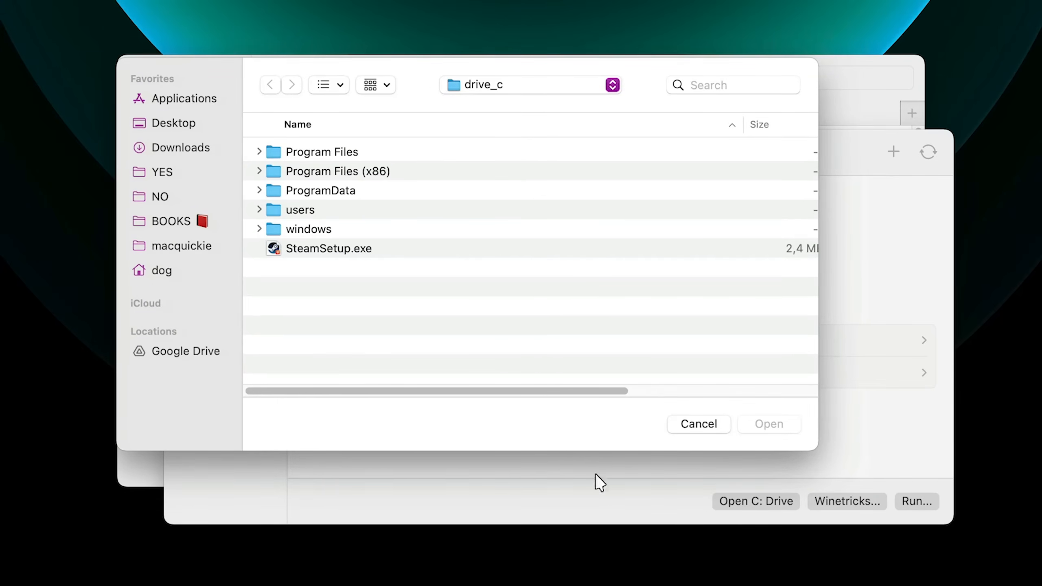
# - Run SteamSetup.exe, install Steam in English to C:\Program Files (x86)\Steam, and finish with Run Steam checked
pyautogui.doubleClick(328, 247)
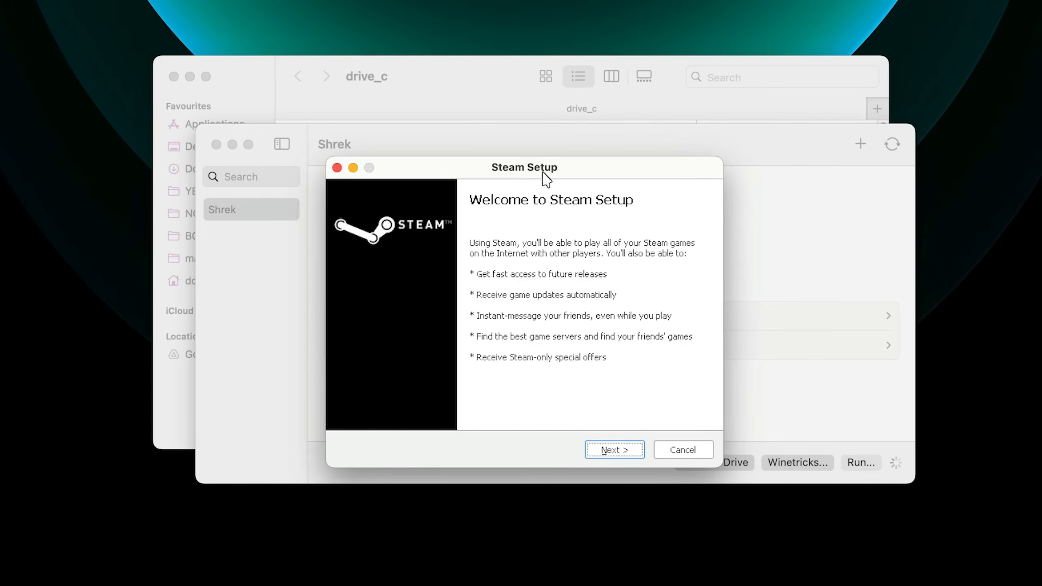
pyautogui.moveTo(565, 400)
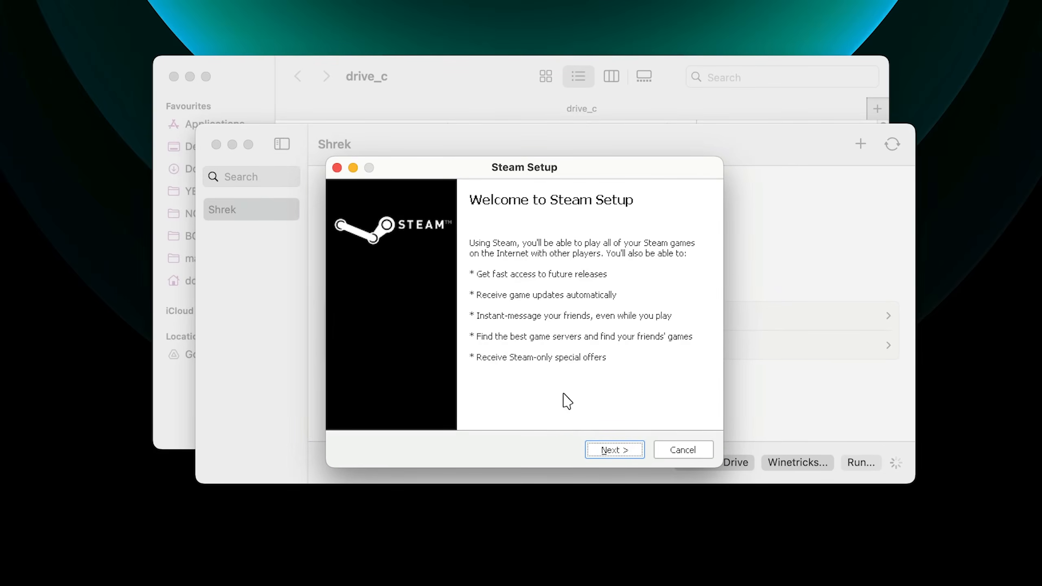
pyautogui.click(613, 449)
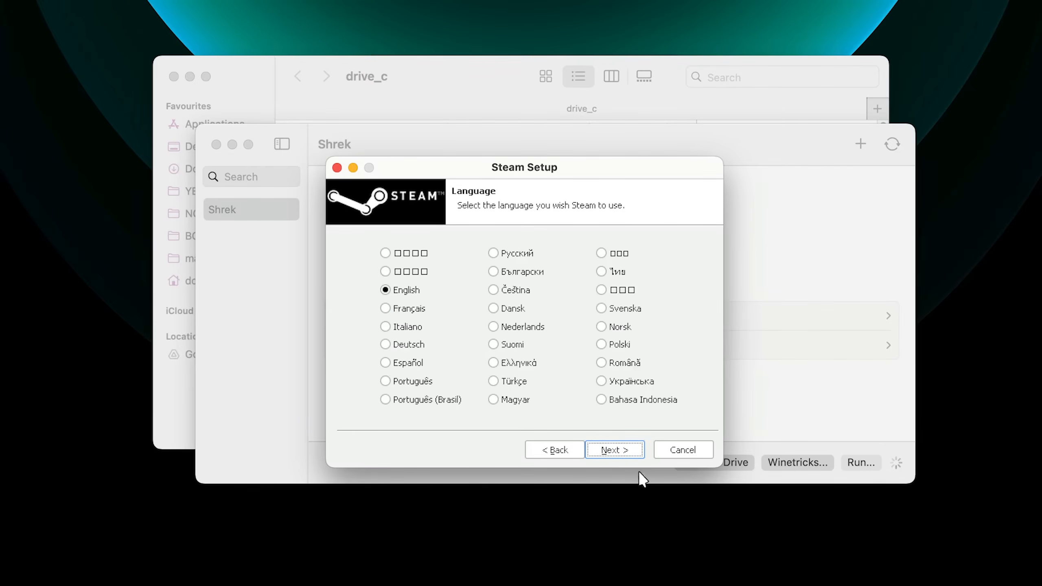
pyautogui.click(614, 450)
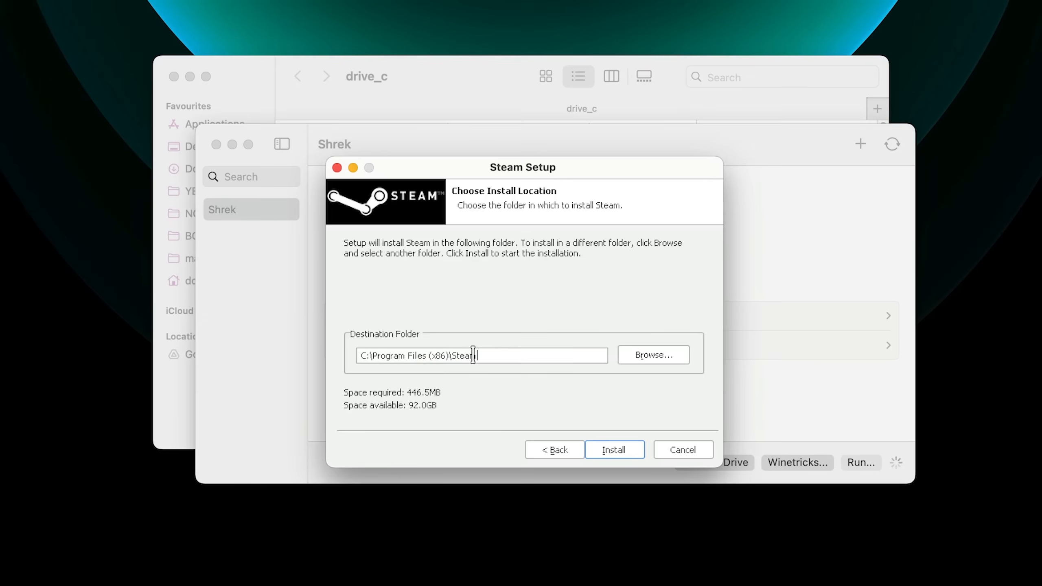
pyautogui.click(613, 450)
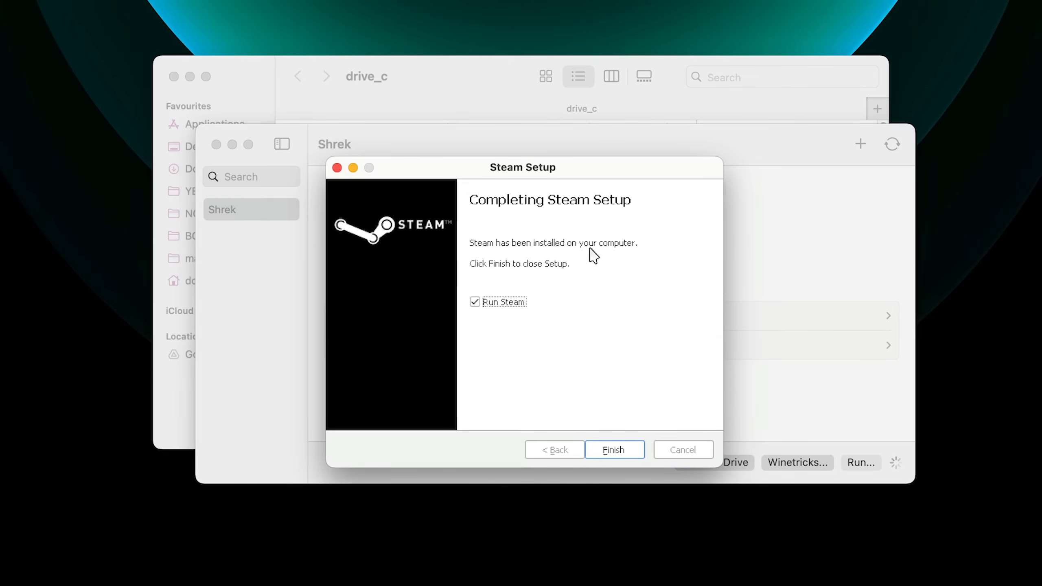
pyautogui.click(613, 450)
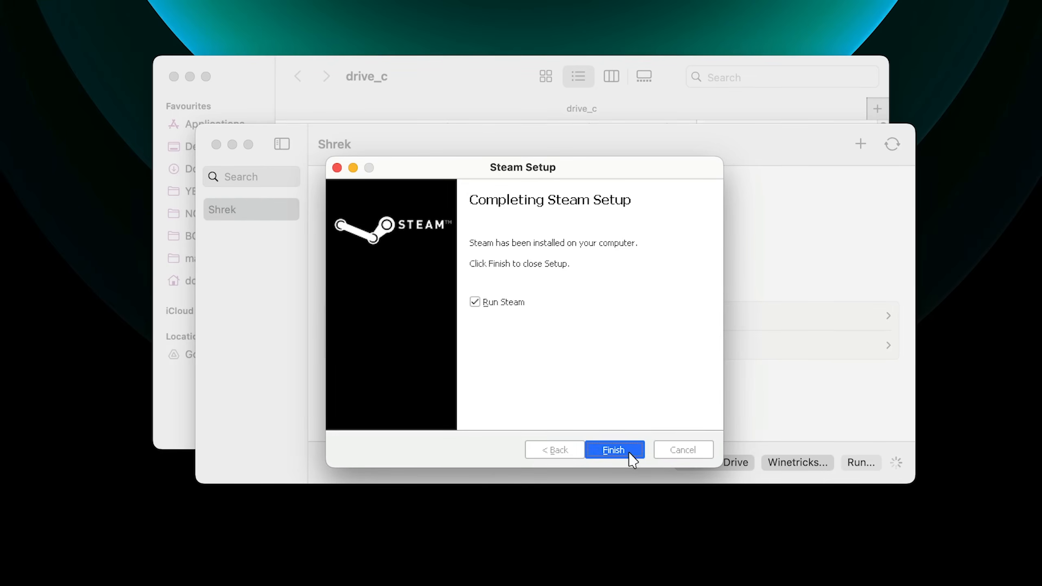
pyautogui.click(612, 450)
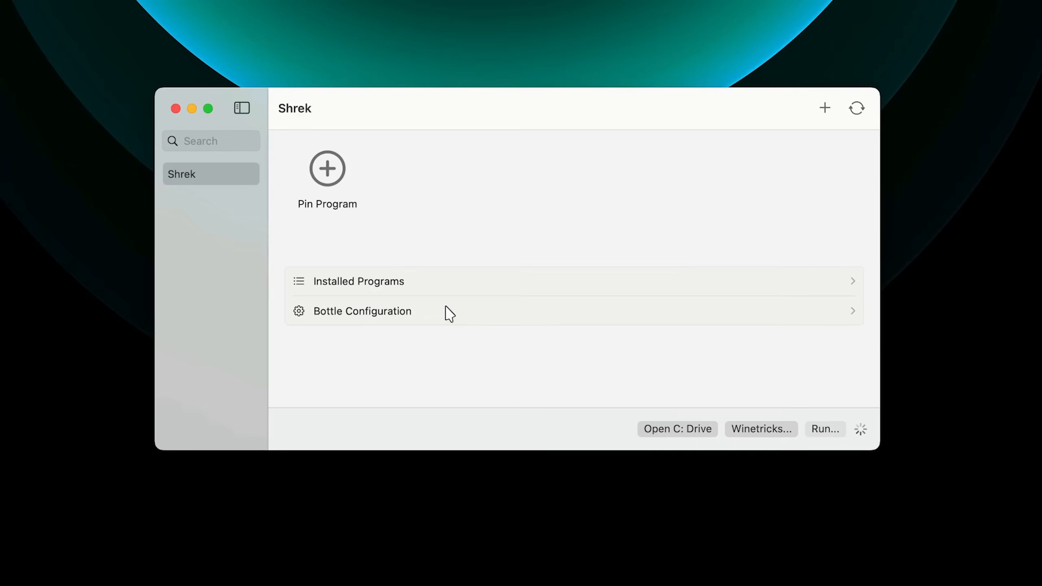
pyautogui.moveTo(426, 377)
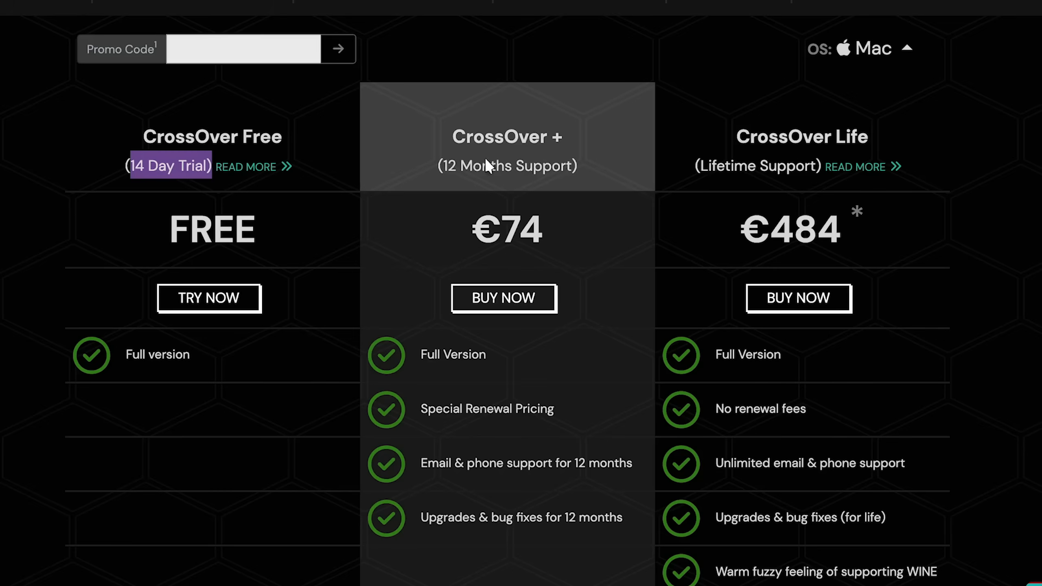
# - Review CrossOver pricing, then show Parallels Standard Edition's $129.99 one-time price and its current-version-only limitation
pyautogui.doubleClick(507, 230)
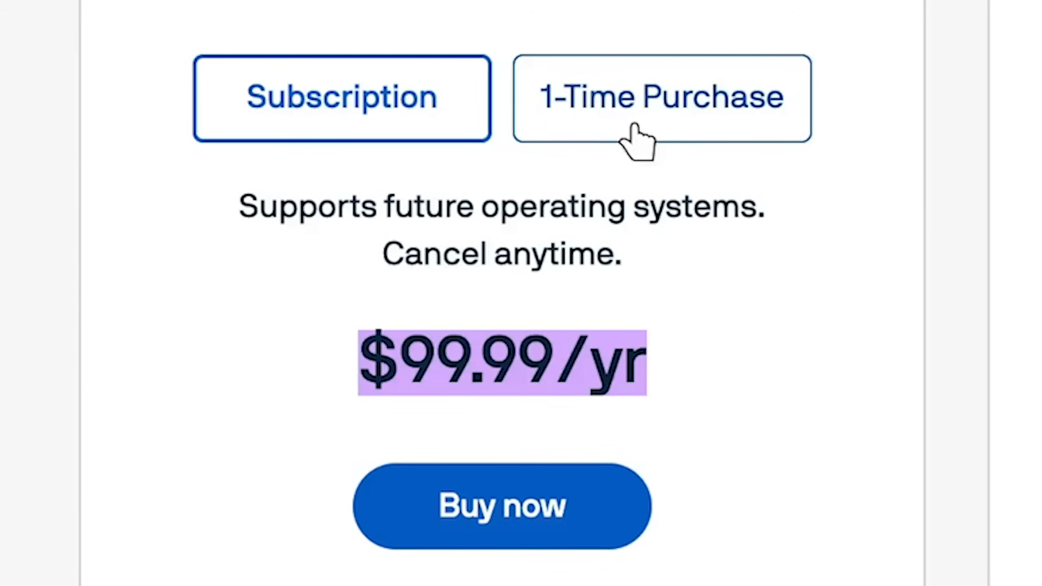
pyautogui.click(661, 98)
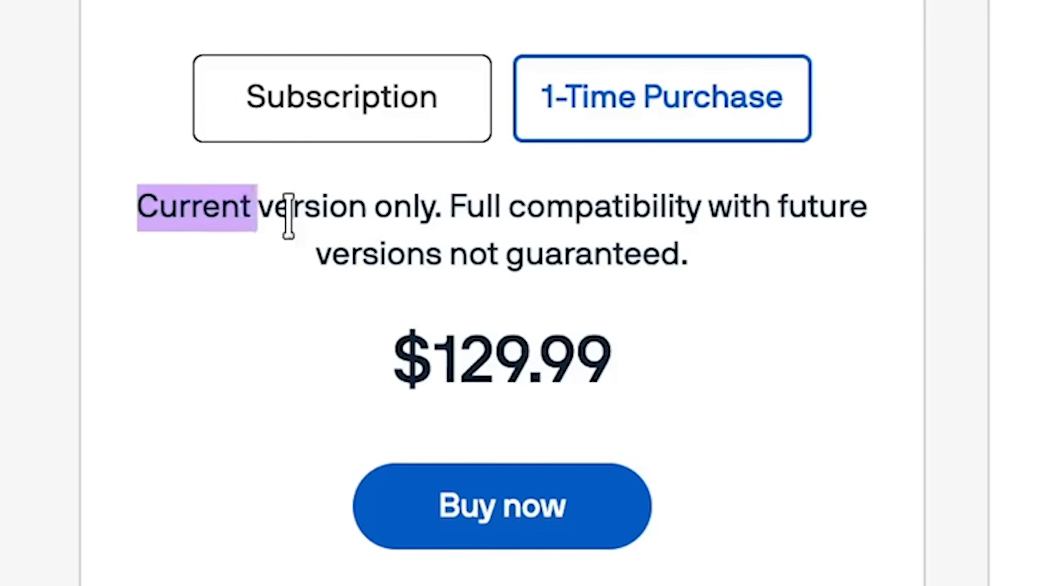
pyautogui.moveTo(286, 206); pyautogui.dragTo(452, 256)
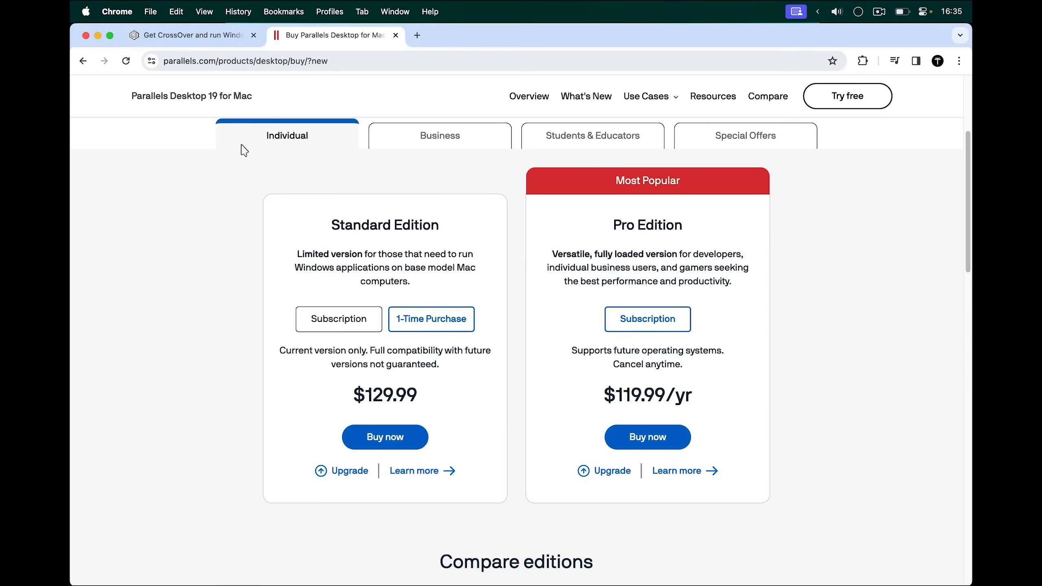
pyautogui.click(192, 34)
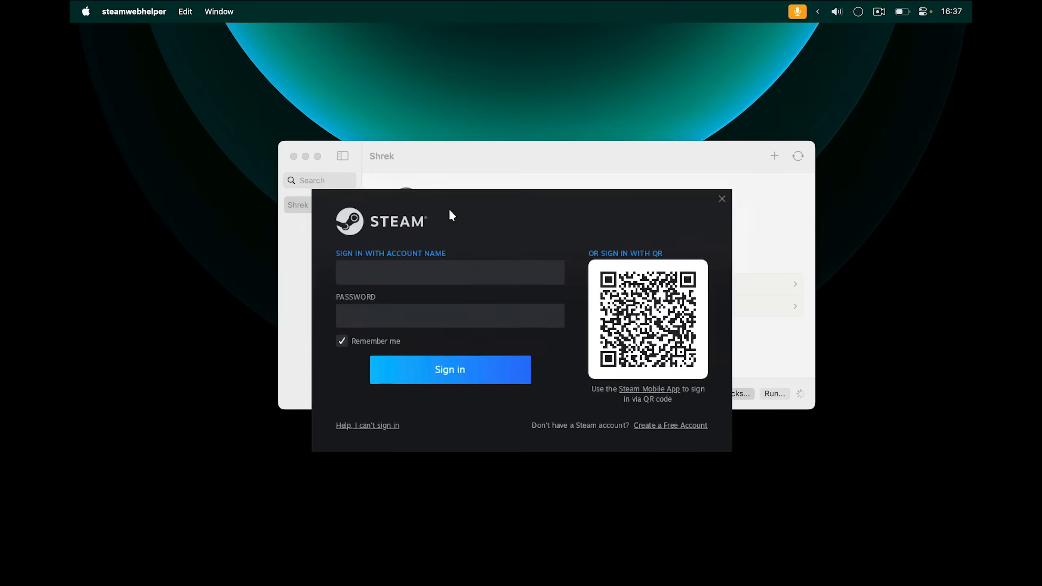
# - Bring Steam's sign-in window forward and highlight the wineserver incoming-connections prompt
pyautogui.click(449, 369)
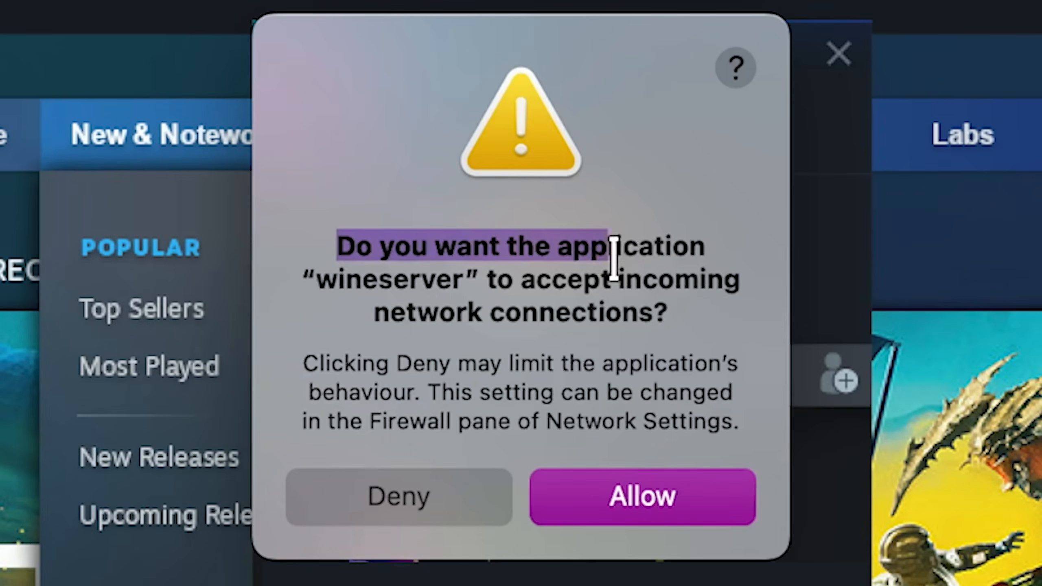
pyautogui.moveTo(611, 258); pyautogui.dragTo(465, 316)
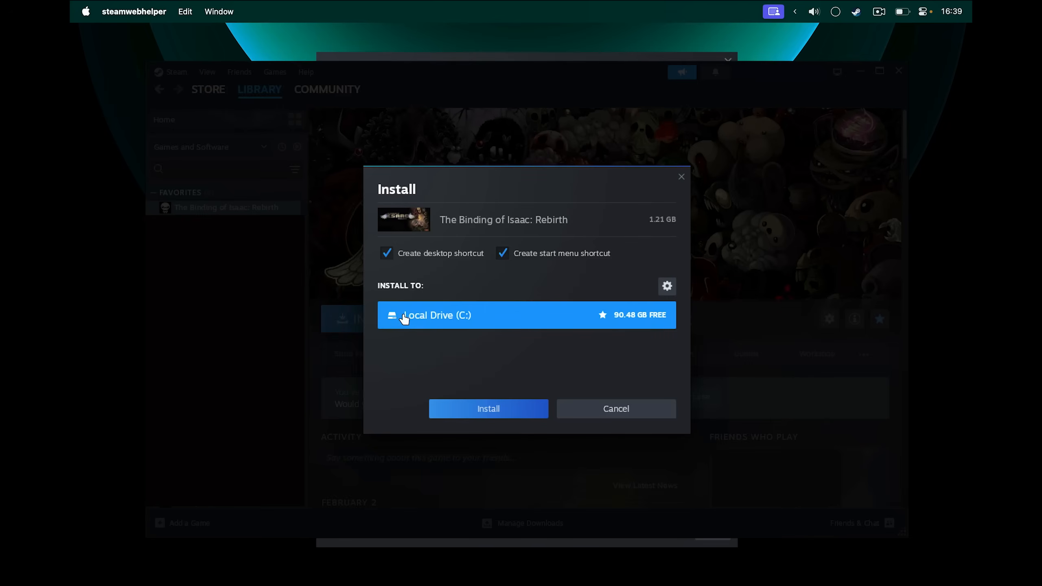
# - Choose Local Drive (C:) for The Binding of Isaac: Rebirth, keeping desktop and start menu shortcuts
pyautogui.click(487, 407)
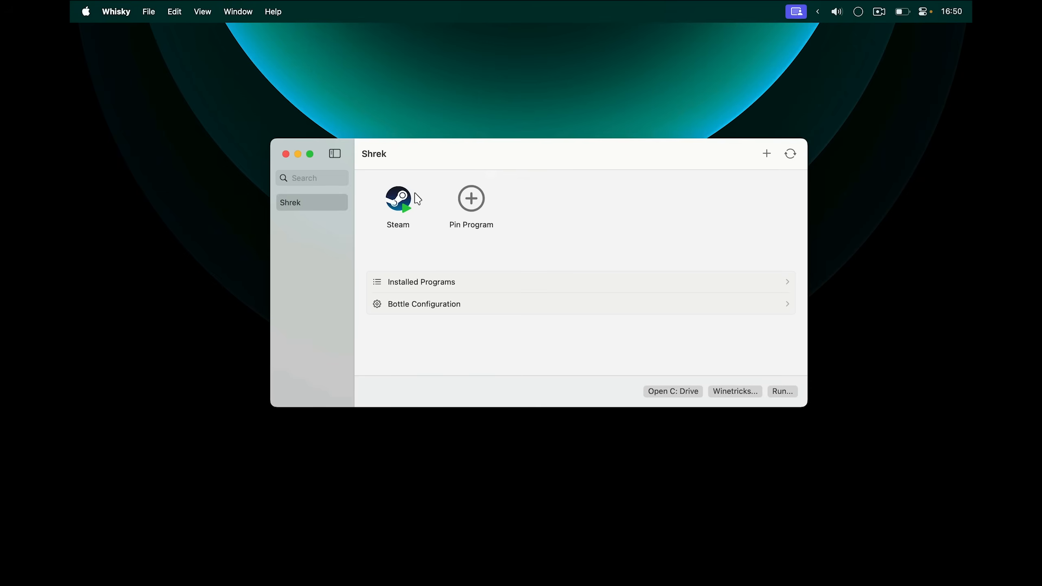
pyautogui.moveTo(414, 213)
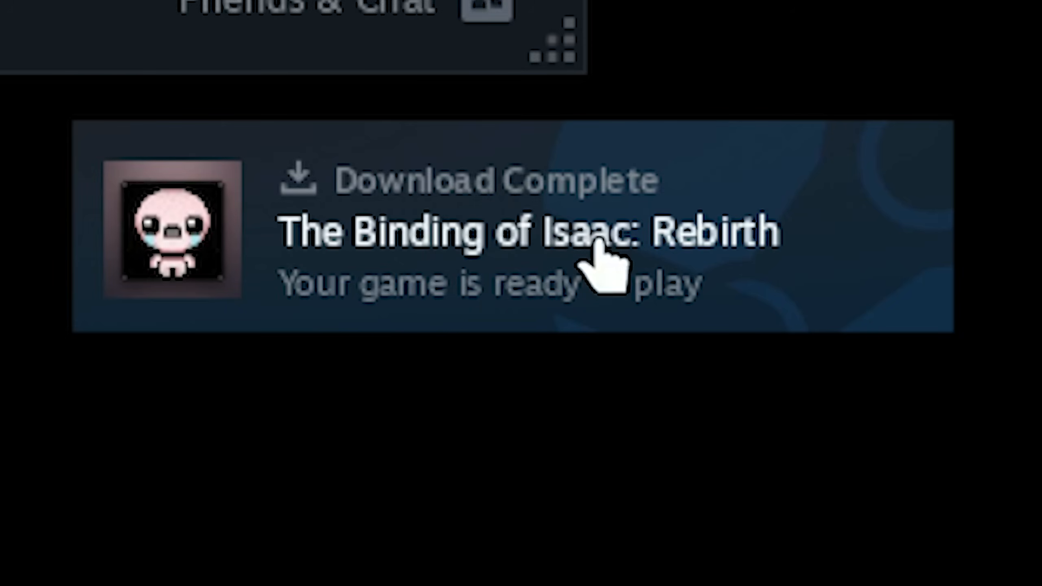
# - Launch The Binding of Isaac from its Steam library page so the intro plays
pyautogui.click(525, 233)
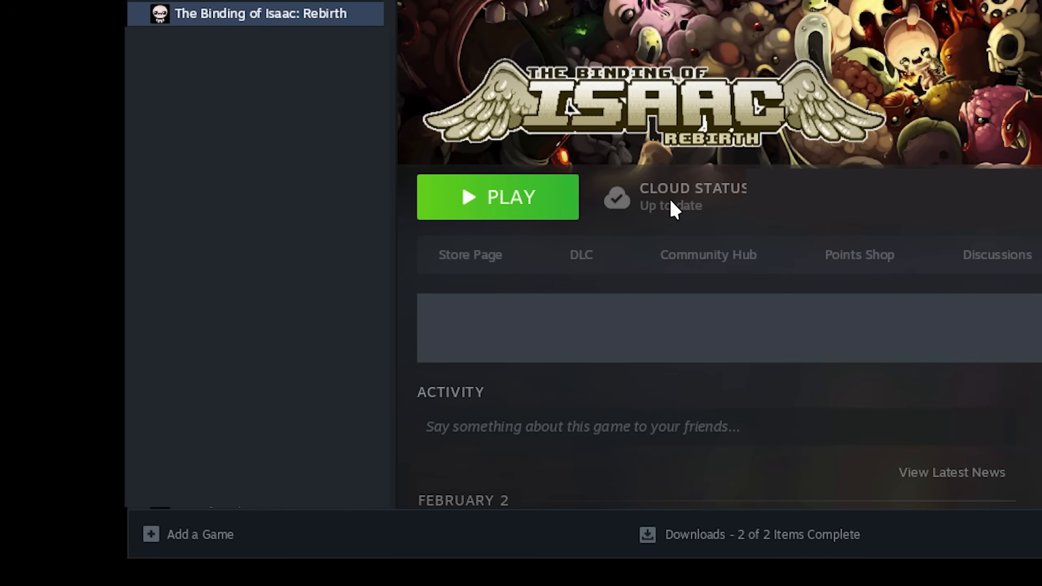
pyautogui.click(497, 197)
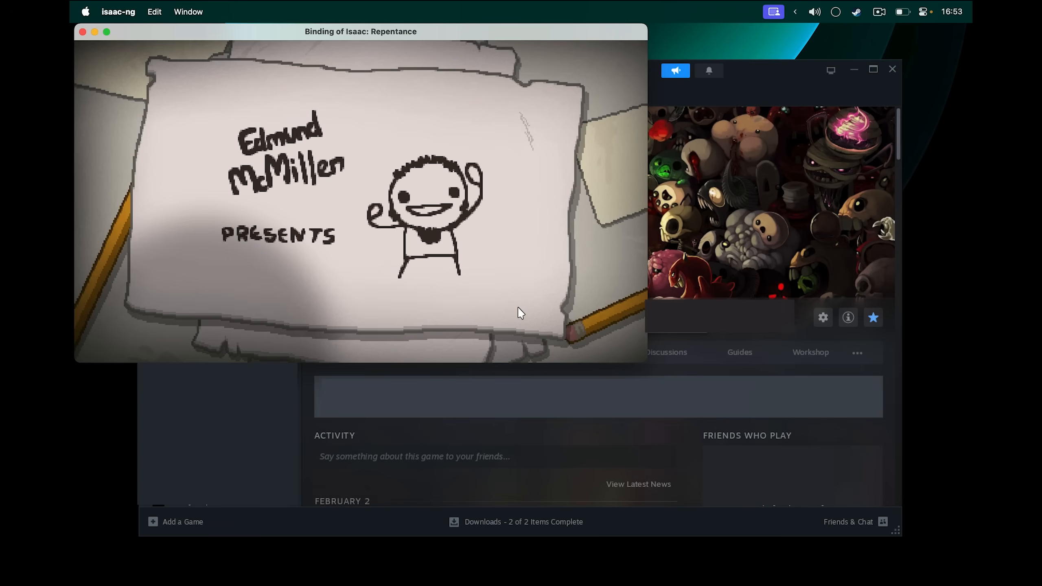